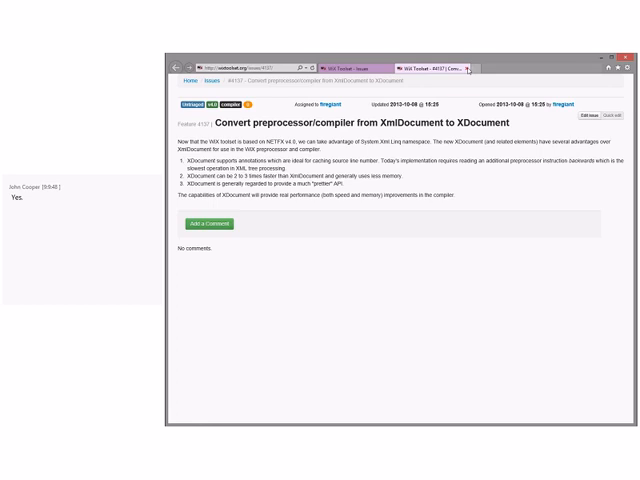
Add the comment 'Very interested in this.' on the XmlDocument-to-XDocument issue.
text(Very interested in this.)
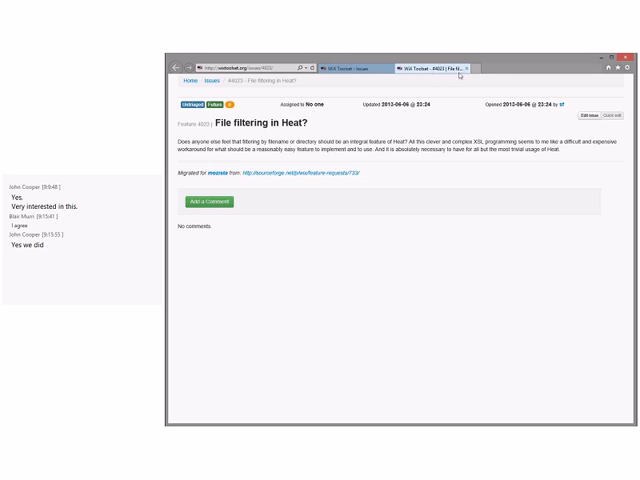
mouse_move(480, 68)
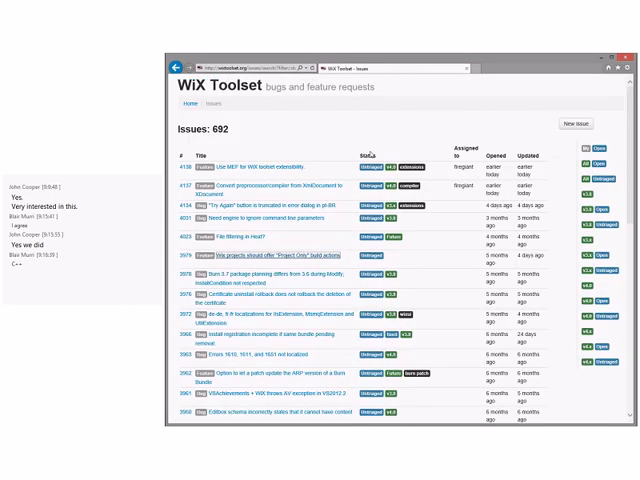
scroll(down, 3)
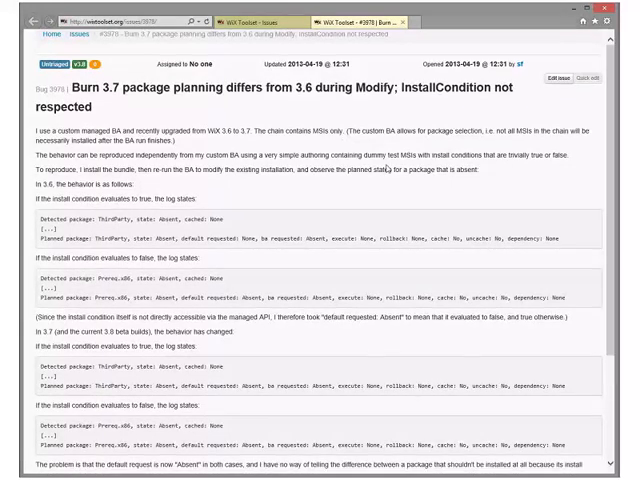
scroll(down, 3)
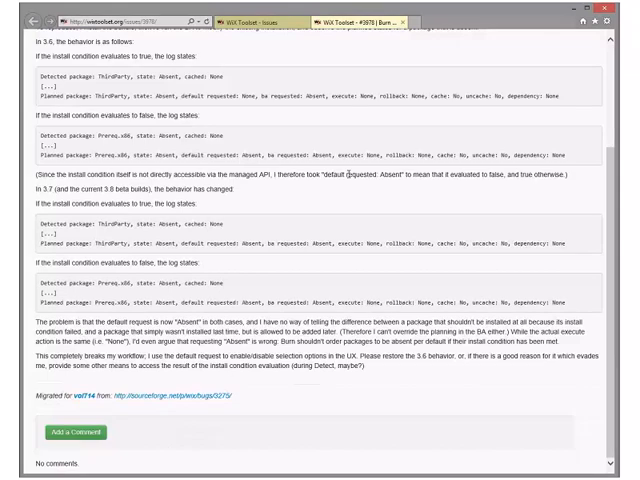
mouse_move(348, 274)
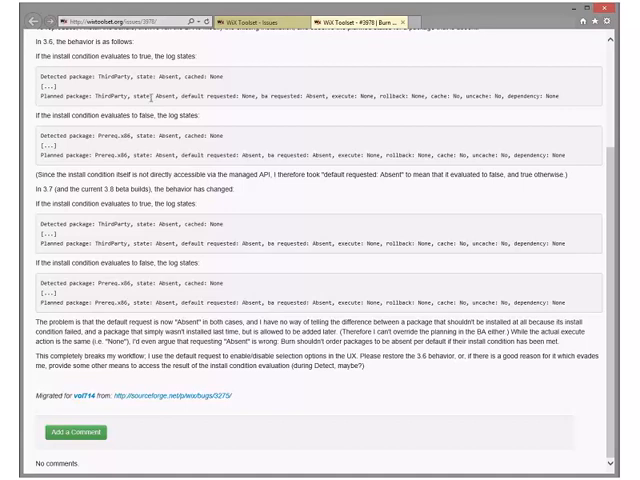
drag(164, 98, 258, 98)
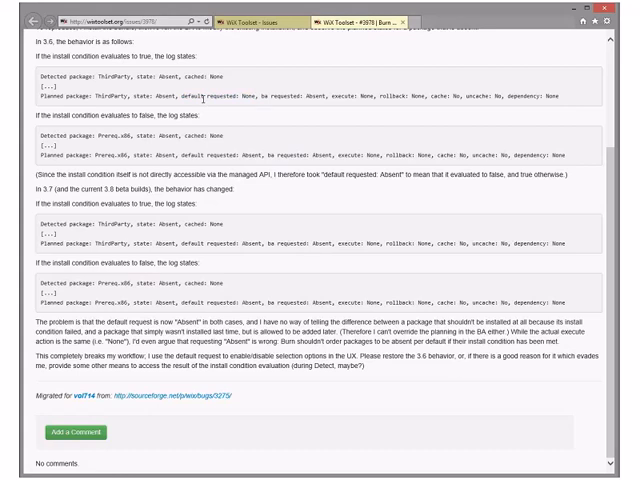
mouse_move(322, 212)
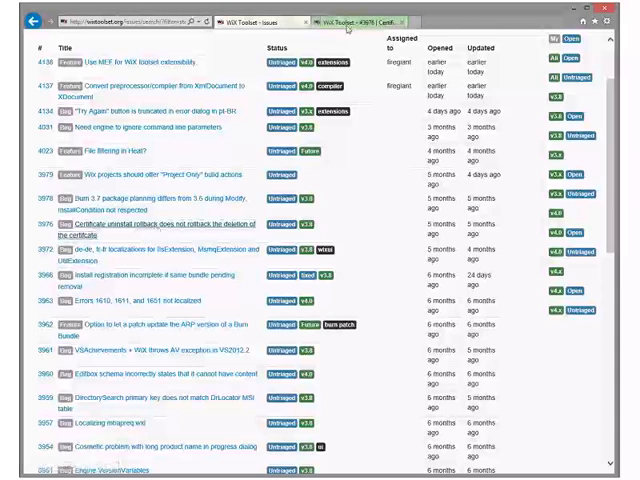
click(160, 224)
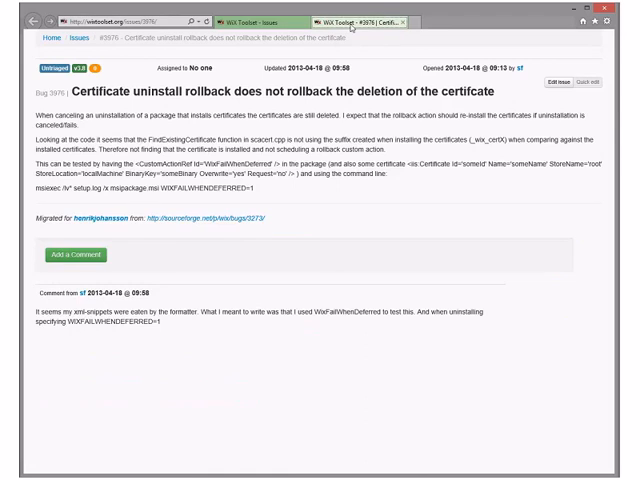
mouse_move(402, 22)
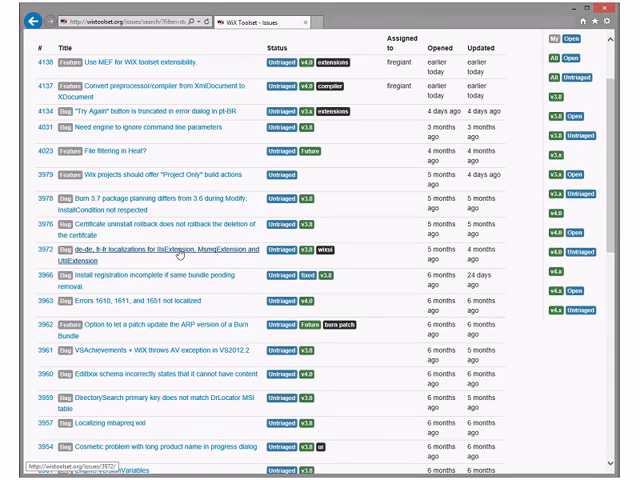
click(170, 250)
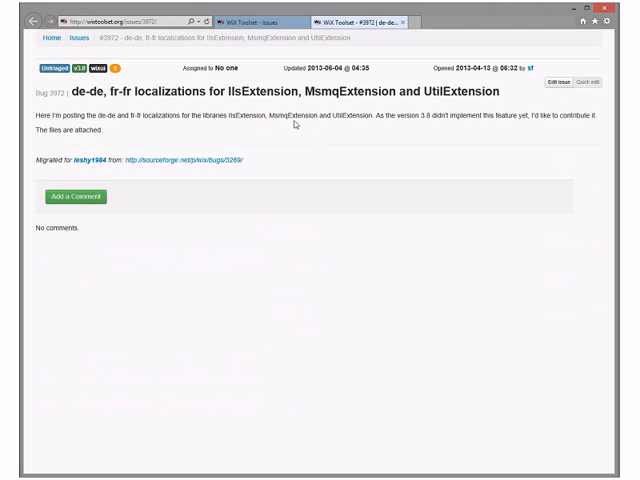
mouse_move(180, 160)
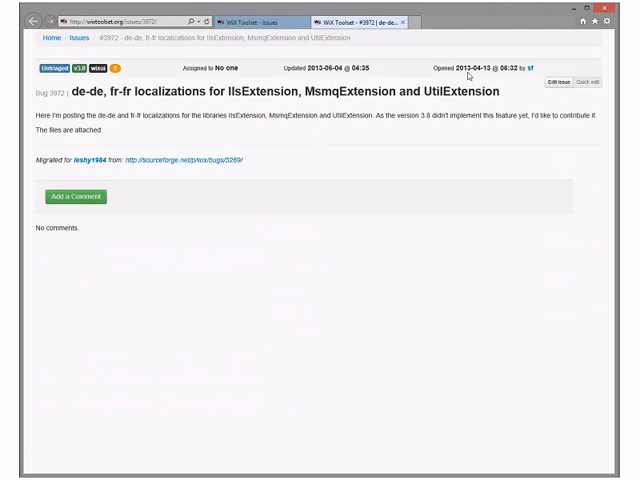
mouse_move(482, 70)
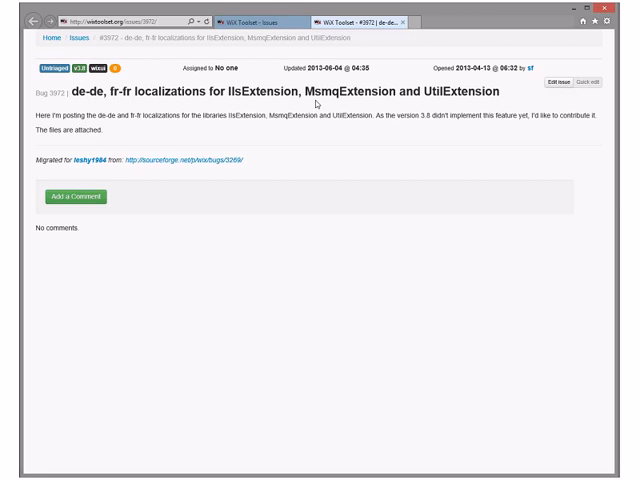
mouse_move(168, 126)
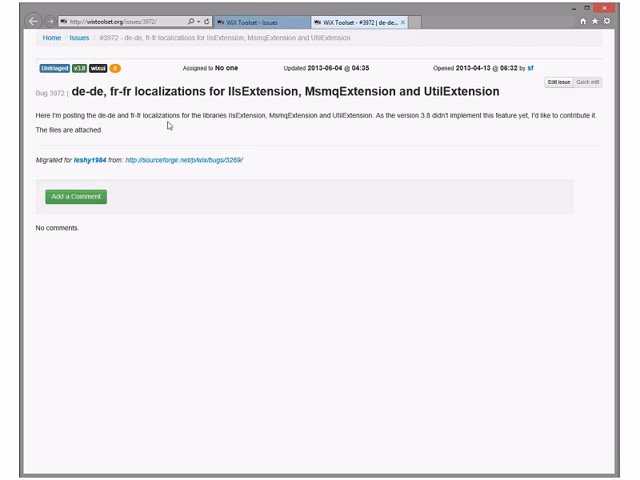
mouse_move(280, 140)
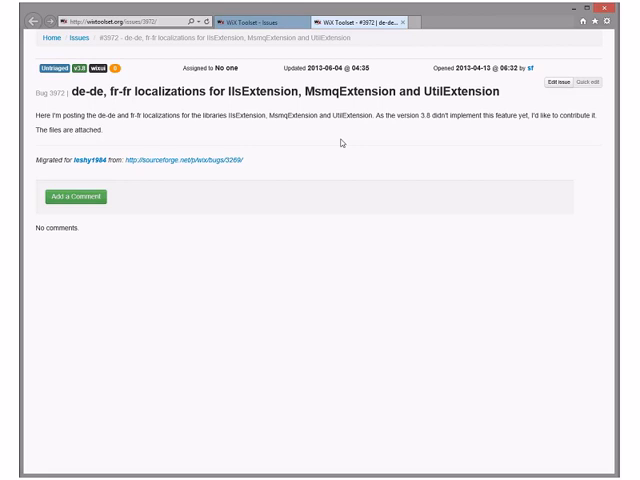
mouse_move(396, 32)
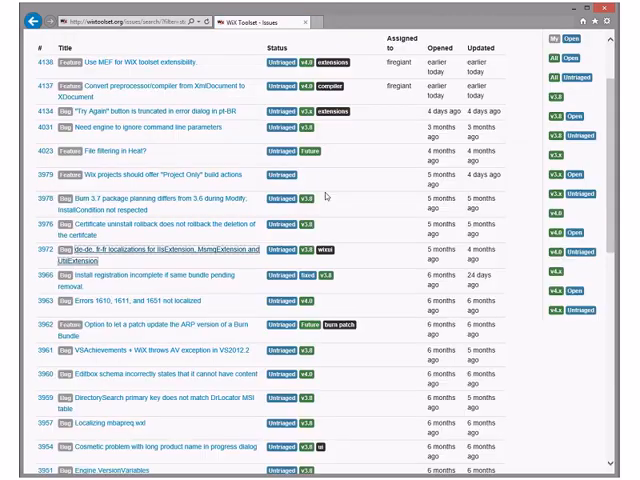
Scroll down the issues list after the de-de, fr-fr localizations issue.
scroll(down, 3)
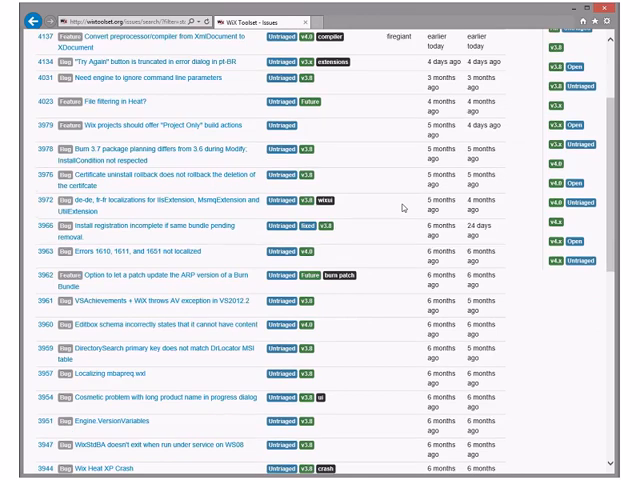
mouse_move(186, 232)
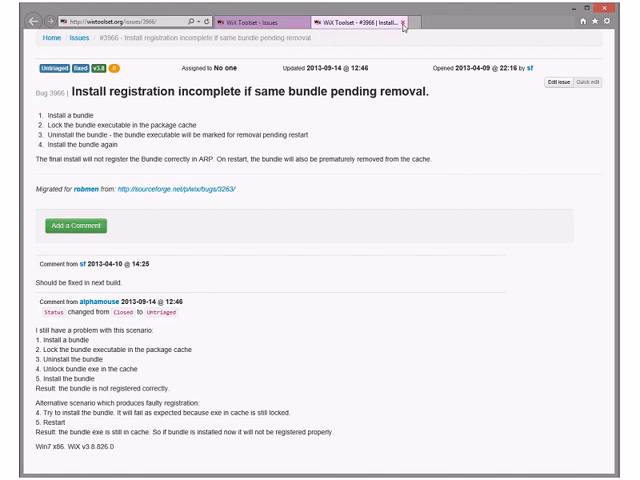
mouse_move(404, 24)
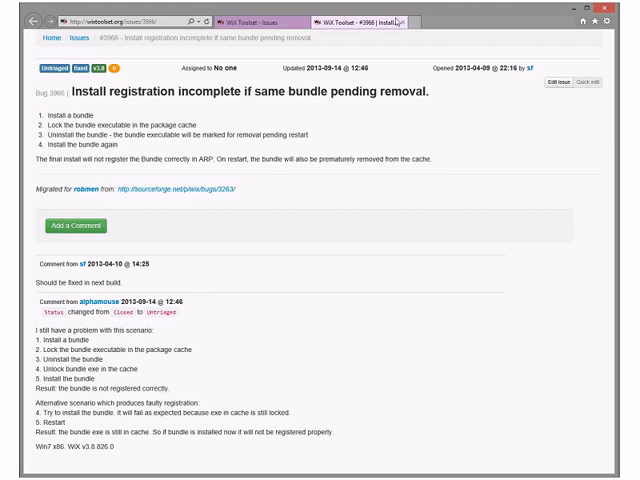
mouse_move(404, 20)
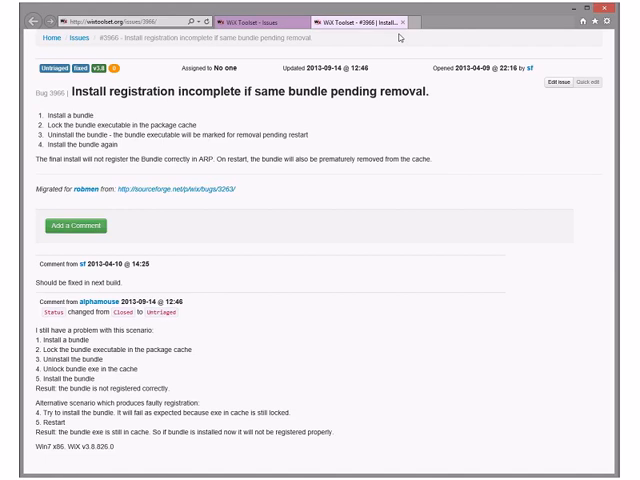
mouse_move(400, 22)
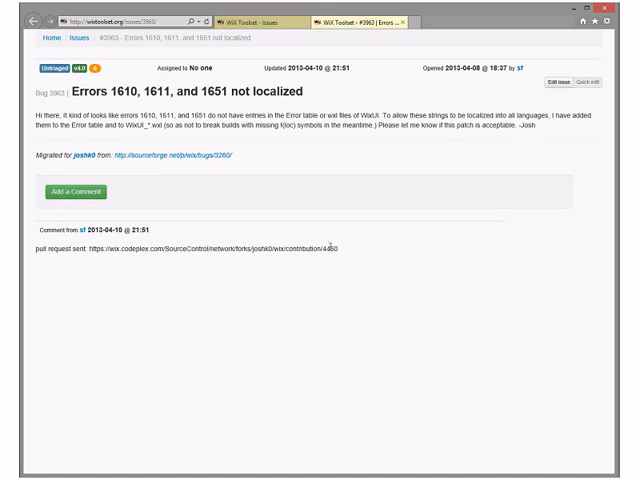
mouse_move(286, 330)
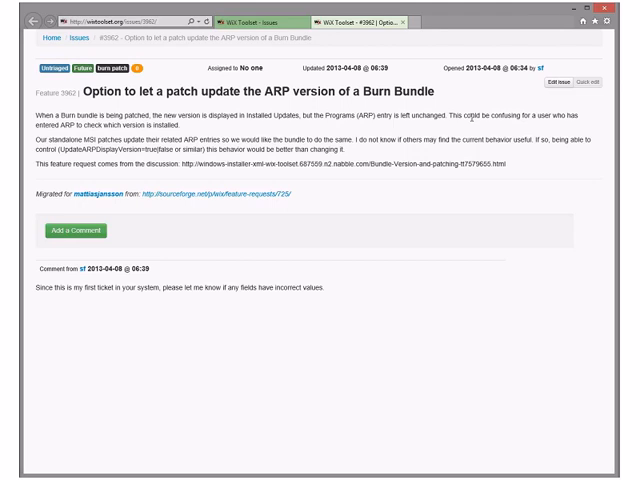
mouse_move(472, 116)
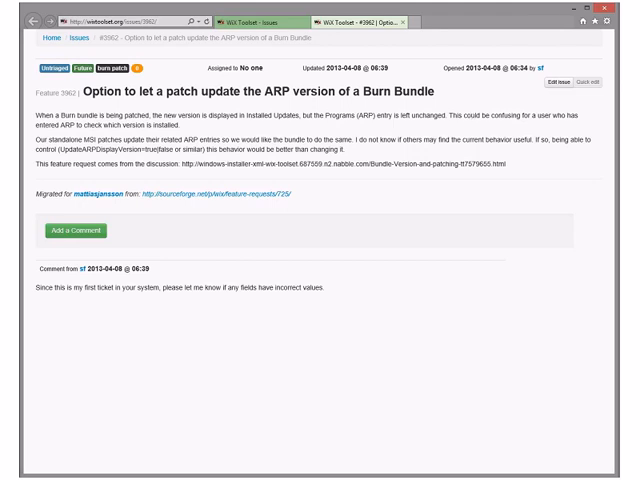
mouse_move(270, 16)
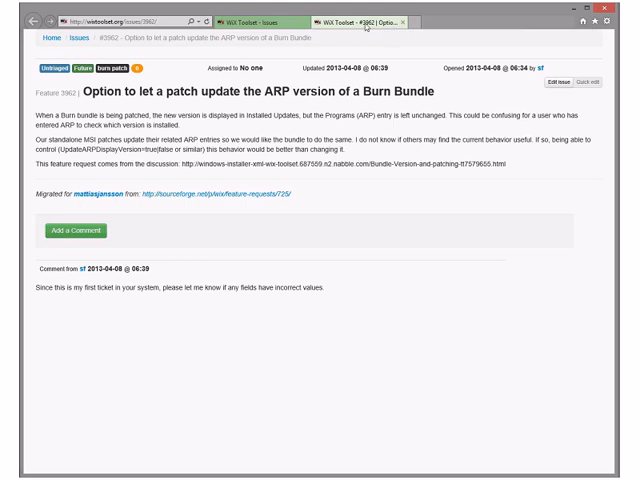
mouse_move(404, 20)
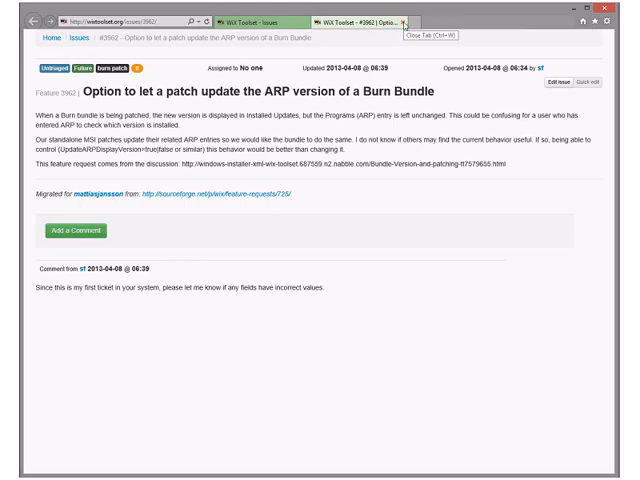
mouse_move(378, 38)
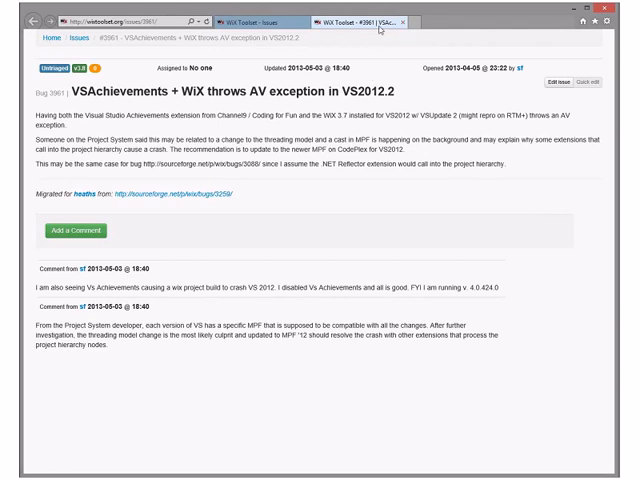
mouse_move(378, 30)
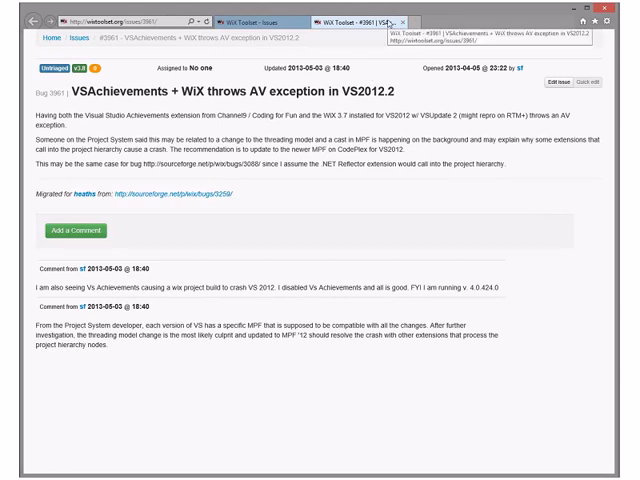
mouse_move(404, 20)
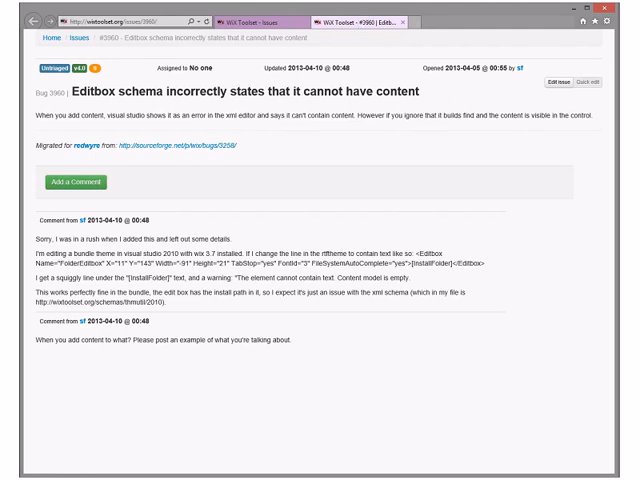
click(68, 38)
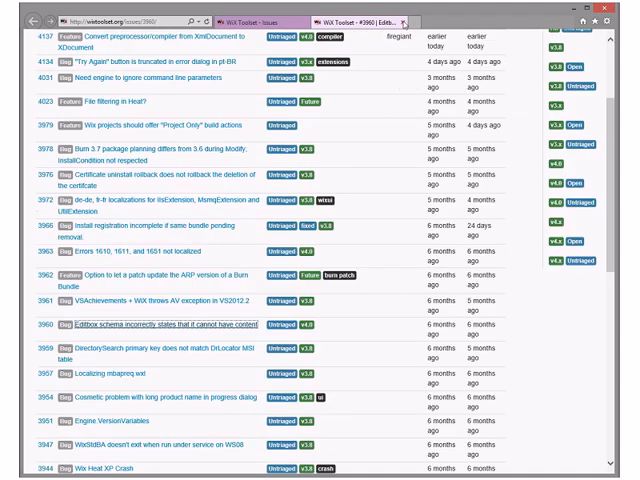
scroll(down, 3)
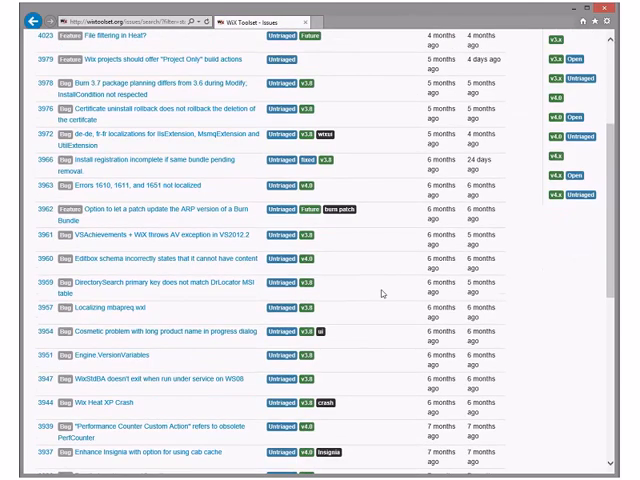
scroll(down, 3)
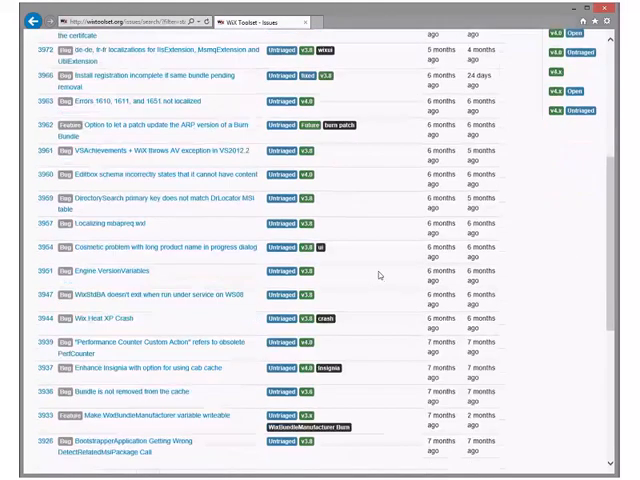
scroll(down, 3)
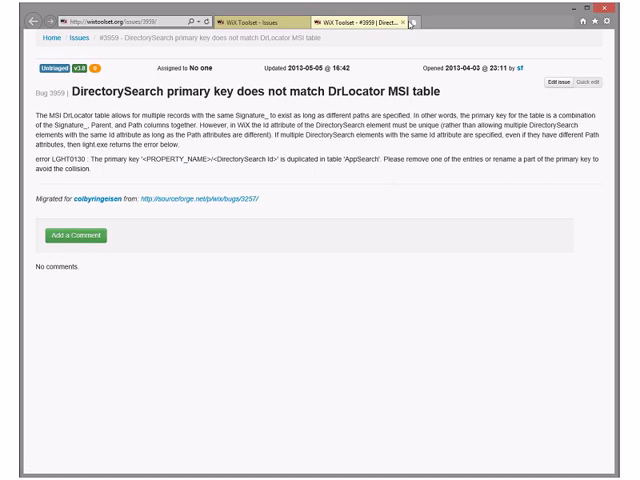
mouse_move(408, 22)
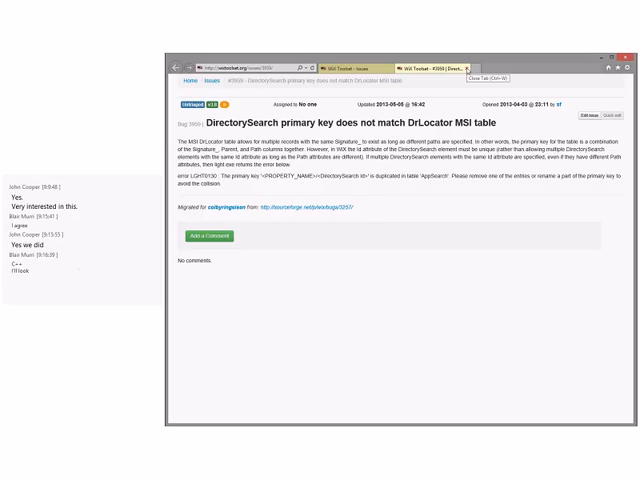
mouse_move(468, 66)
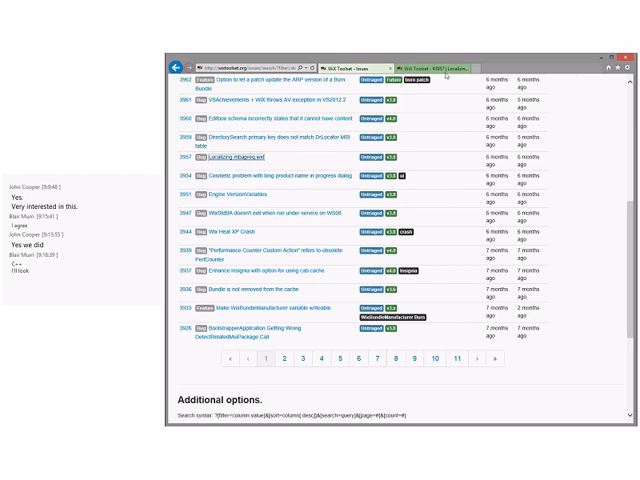
Return to the 'WiX Toolset - Issues' list tab from the DirectorySearch issue.
click(240, 162)
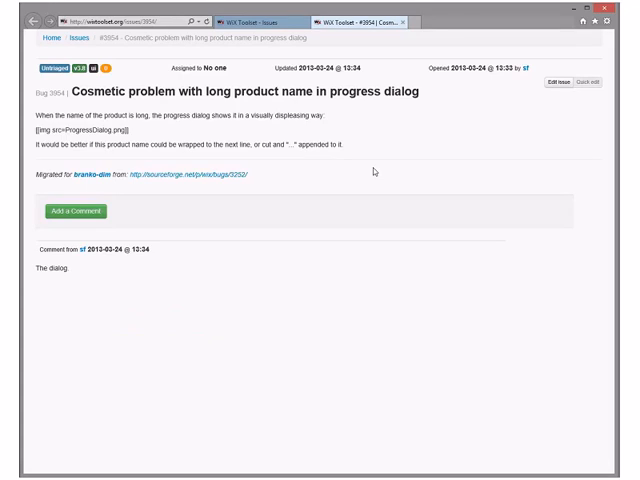
mouse_move(300, 192)
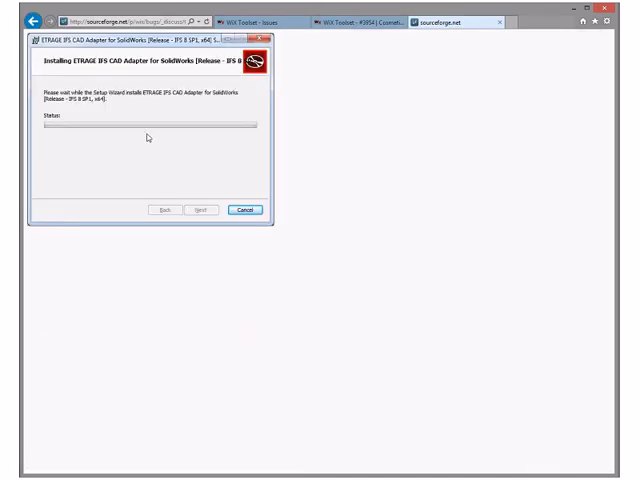
mouse_move(296, 126)
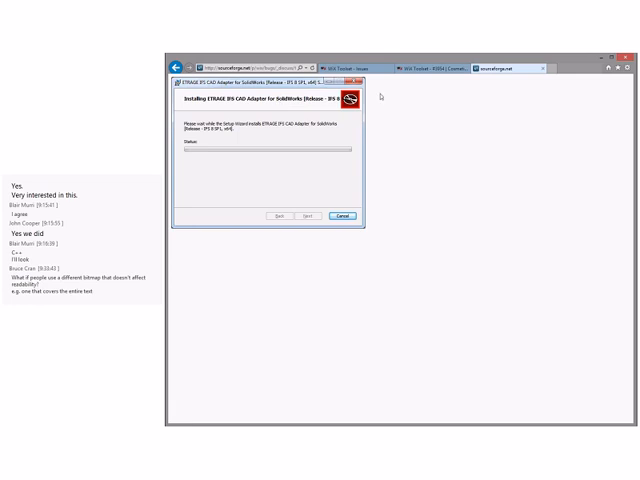
mouse_move(348, 124)
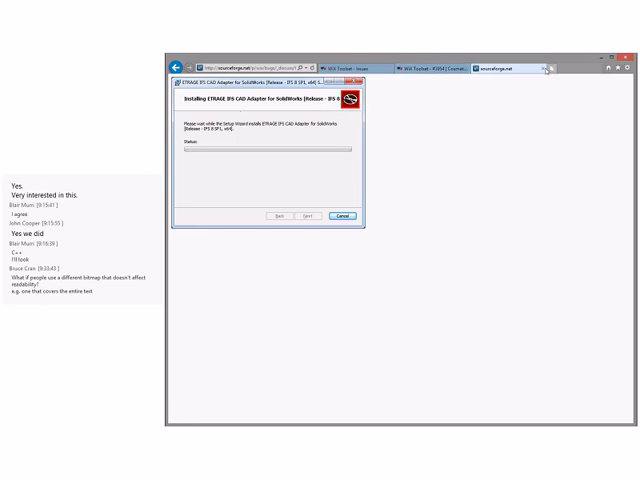
mouse_move(322, 120)
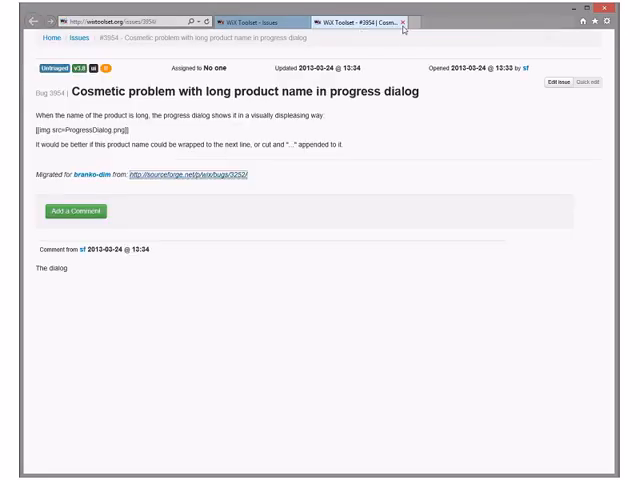
mouse_move(402, 22)
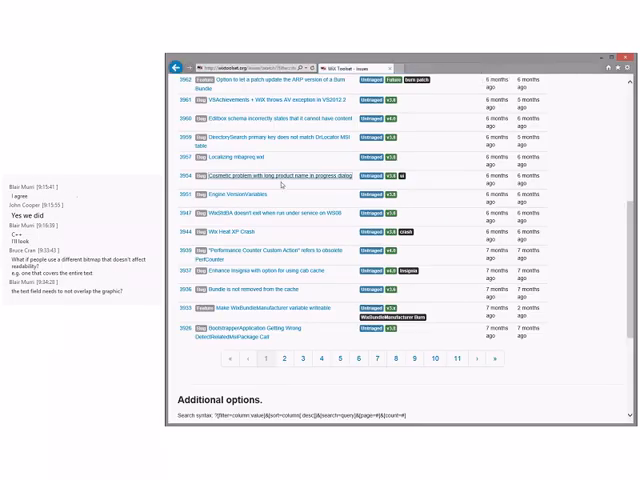
mouse_move(284, 184)
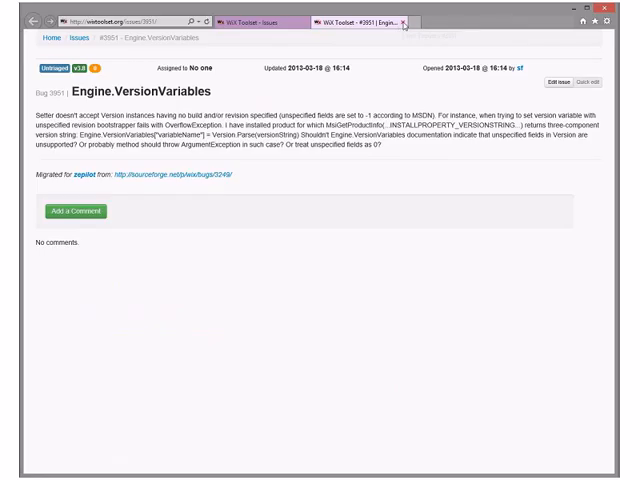
mouse_move(404, 22)
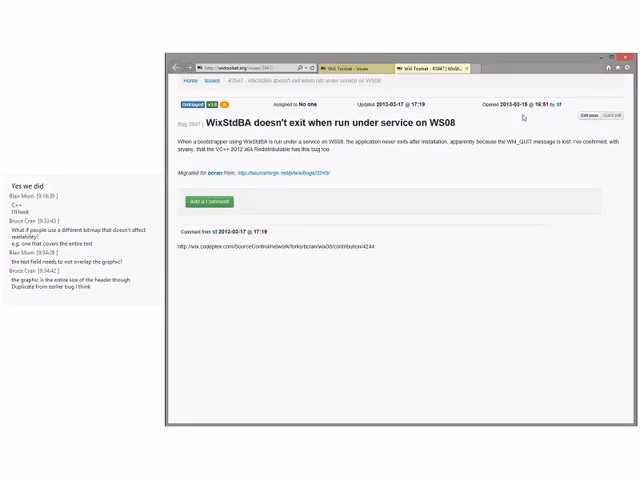
Reply 'sure' on the WixStdBA service-exit issue.
text(sure)
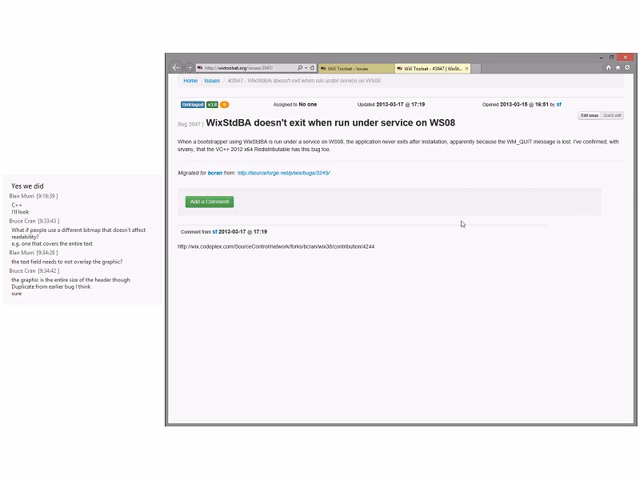
mouse_move(462, 224)
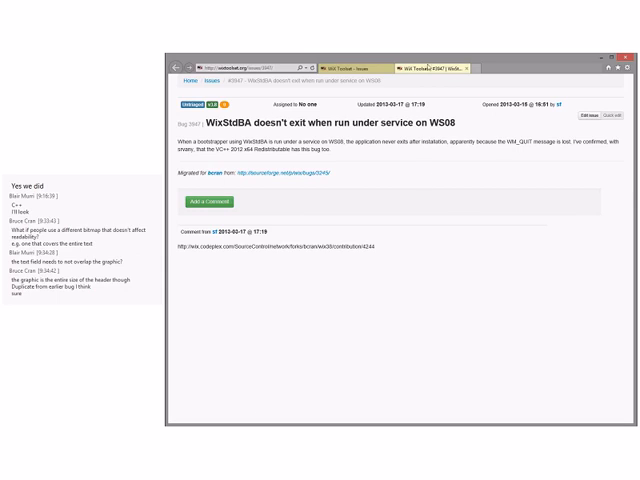
mouse_move(464, 68)
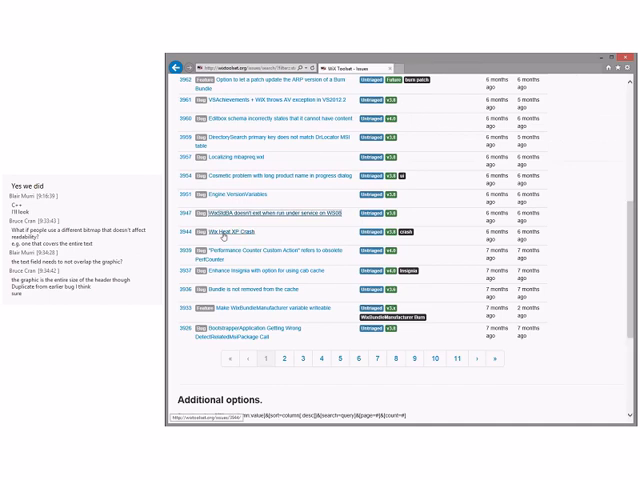
click(244, 228)
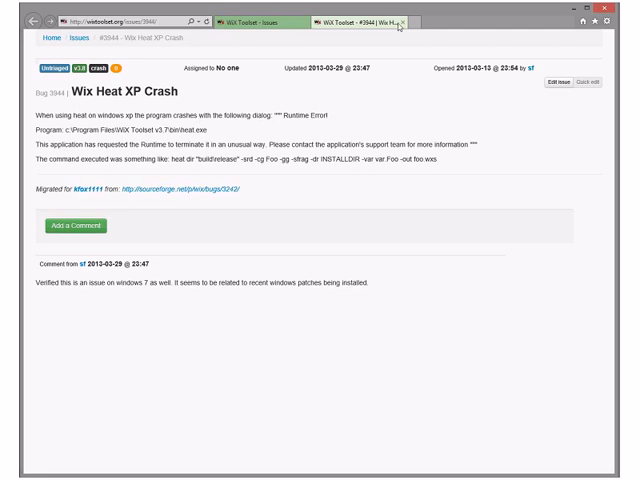
mouse_move(400, 22)
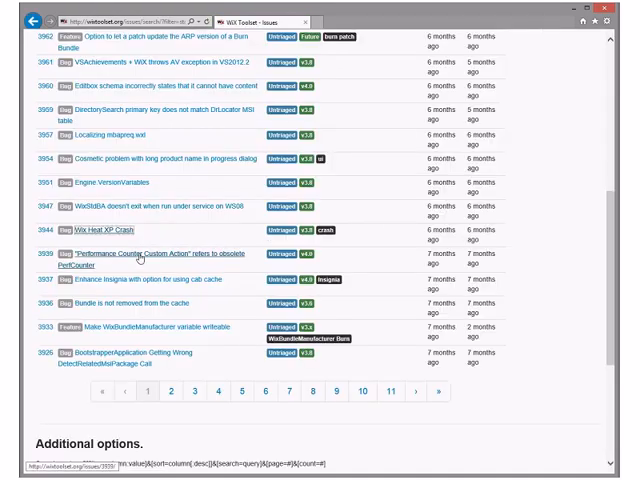
Review the Performance Counter Custom Action and Insignia cab-cache issues, answering 'yes', then return to the list.
click(144, 252)
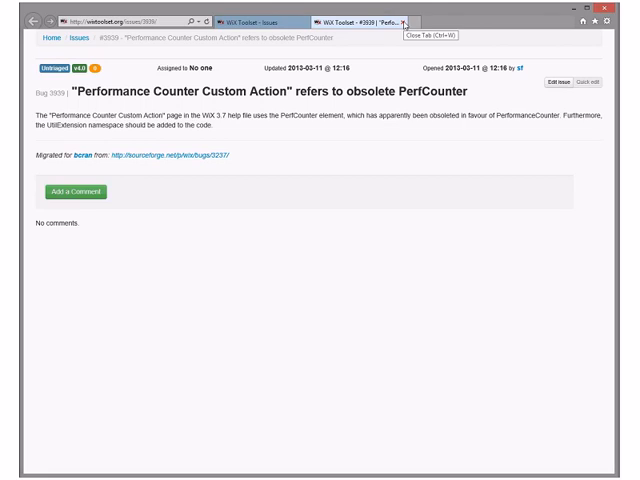
mouse_move(402, 28)
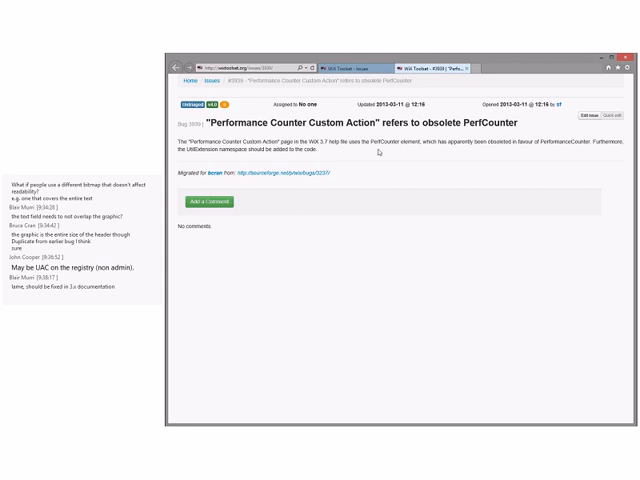
text(yes)
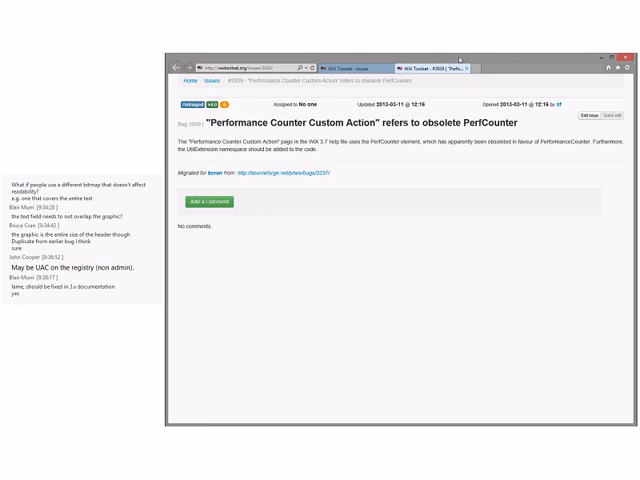
click(204, 80)
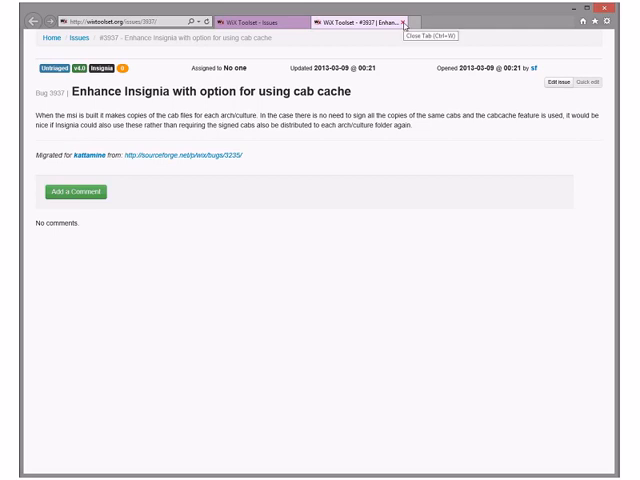
click(400, 20)
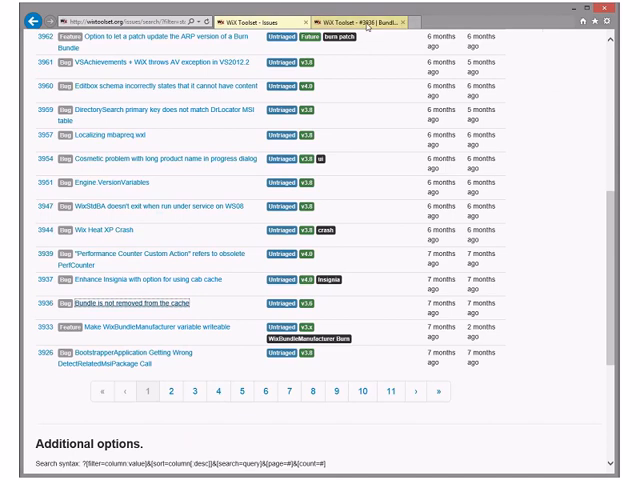
Review the 'Bundle is not removed from the cache' issue and its log request.
click(130, 300)
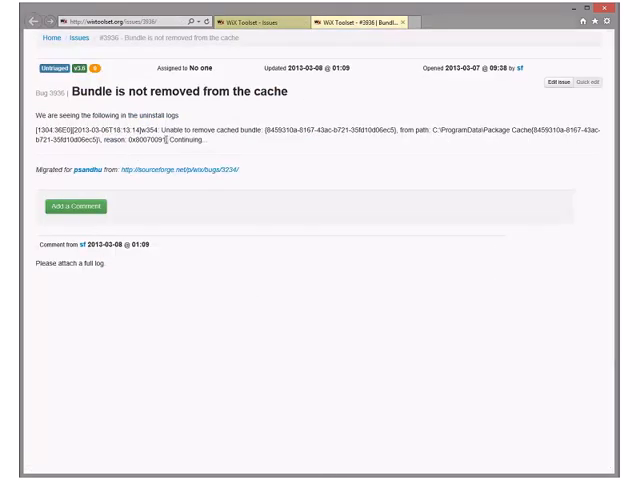
double_click(152, 140)
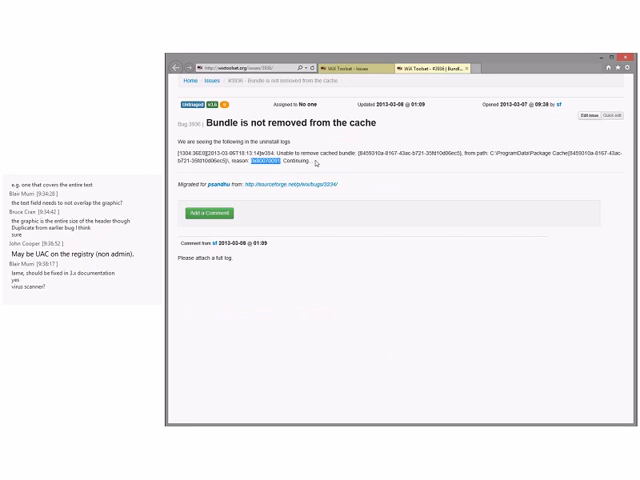
mouse_move(348, 168)
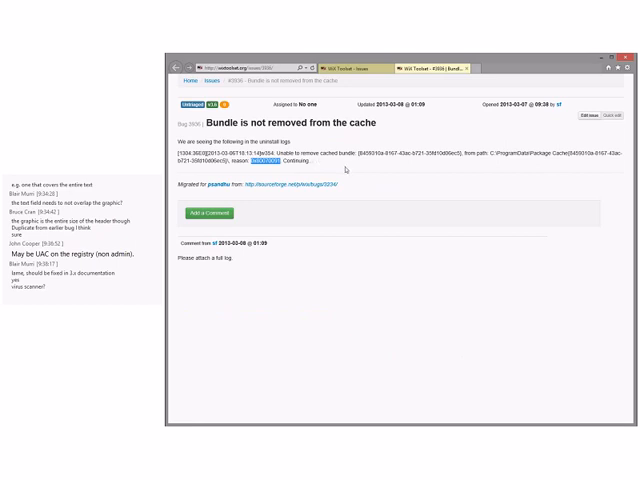
mouse_move(352, 258)
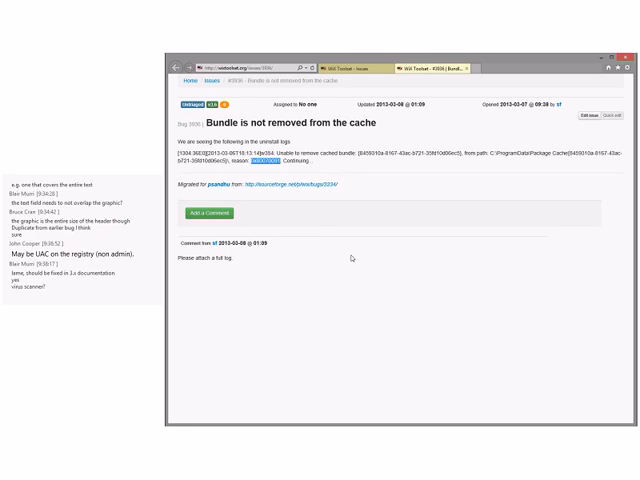
mouse_move(352, 258)
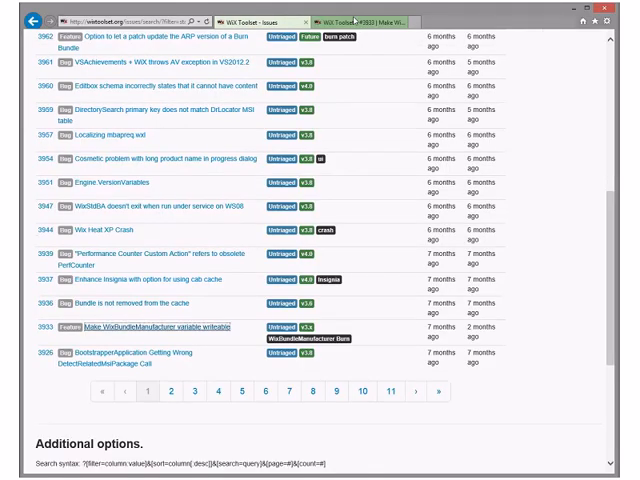
View the 'Make WixBundleManufacturer variable writeable' feature request from the list.
click(152, 324)
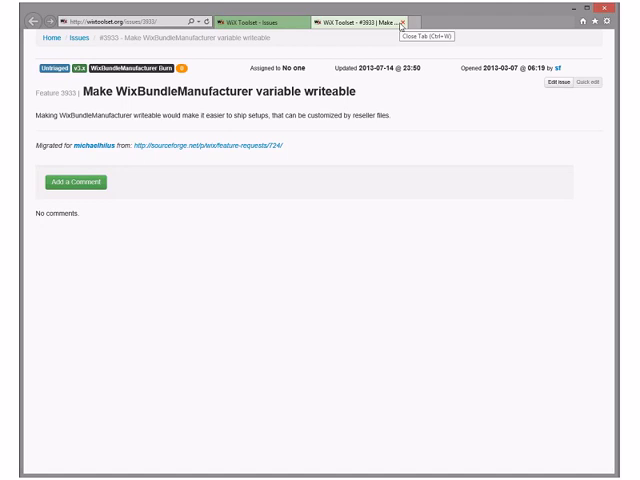
Return to the issues list to reach the DetectRelatedMsiPackage Call issue.
click(408, 20)
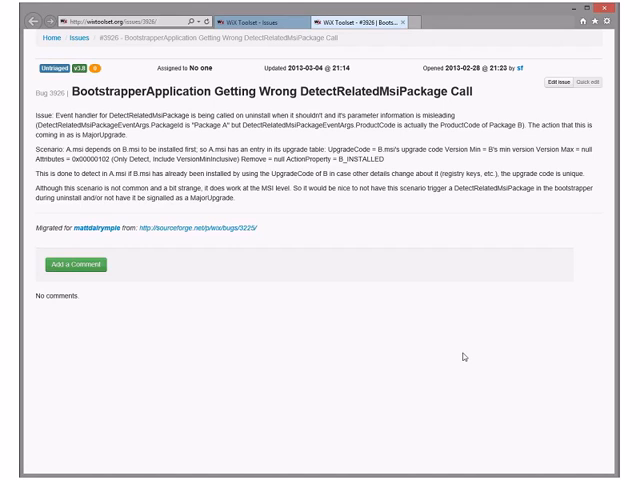
mouse_move(404, 20)
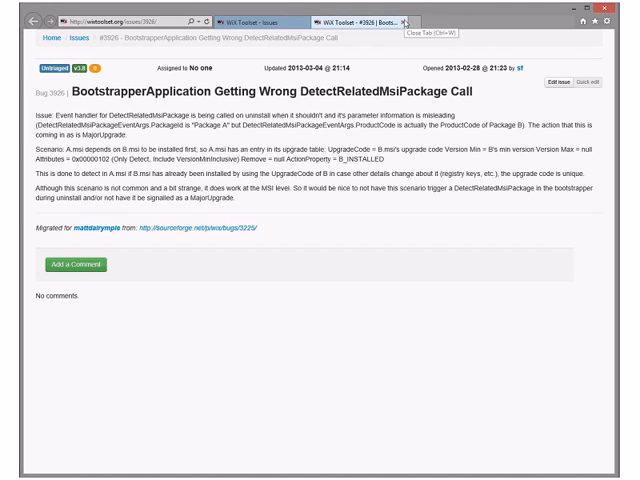
mouse_move(404, 20)
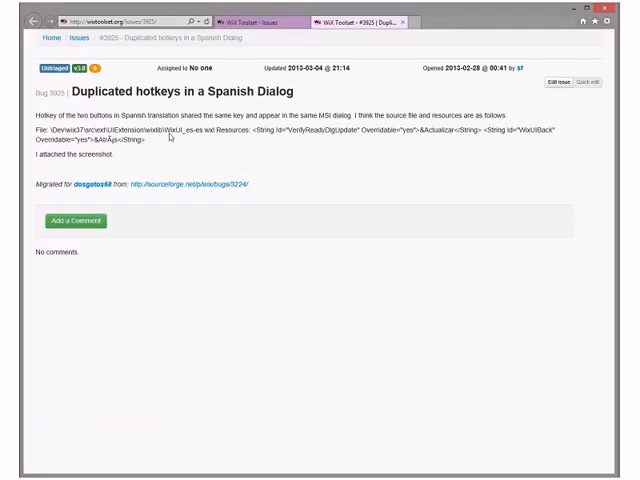
mouse_move(376, 48)
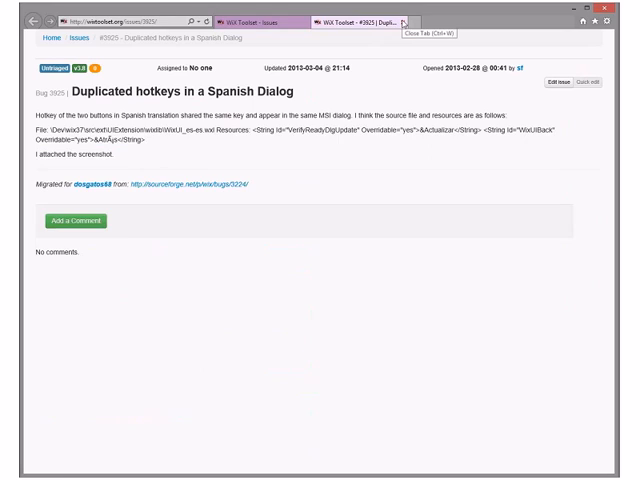
Return to the issues list and review the 'manual links broken in some pages' documentation bug.
click(68, 40)
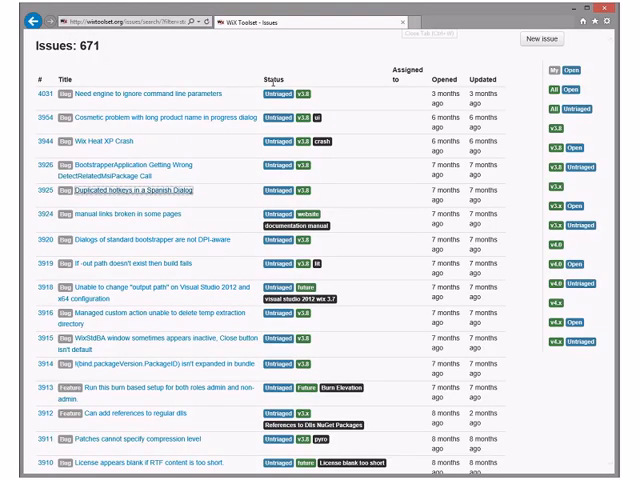
click(128, 212)
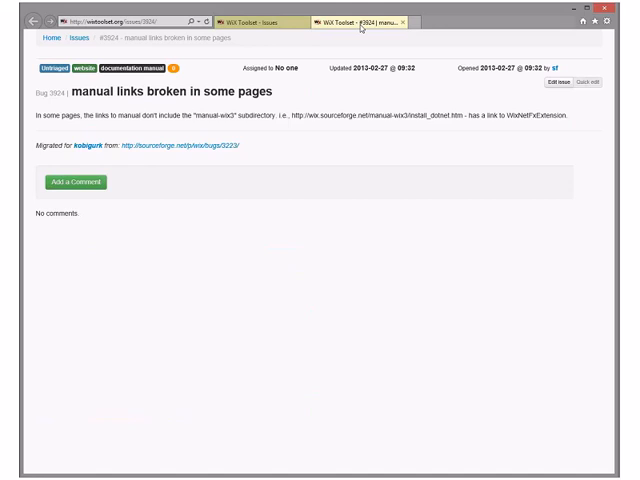
mouse_move(412, 132)
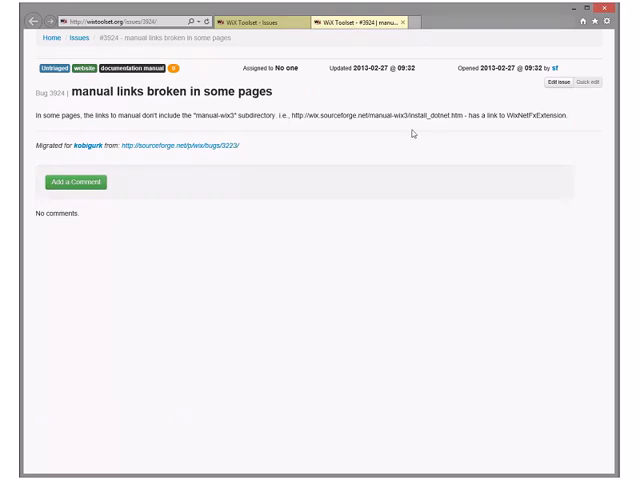
mouse_move(414, 132)
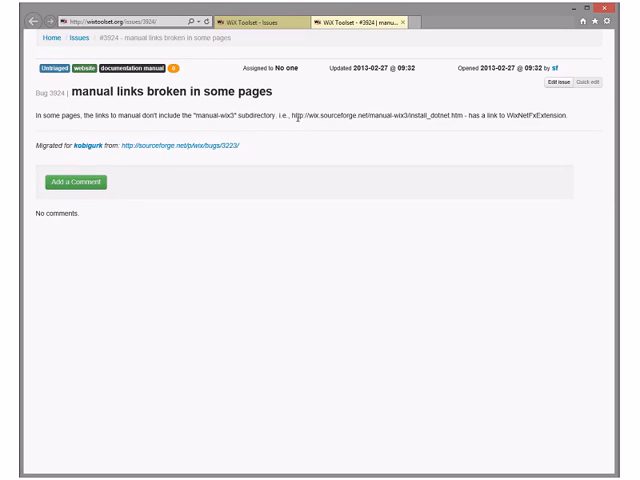
mouse_move(300, 116)
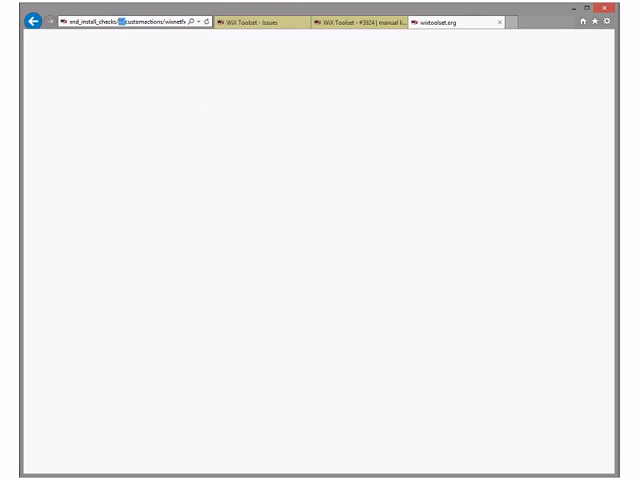
Navigate to the 'Dialogs of standard bootstrapper are not DPI-aware' bug.
click(380, 24)
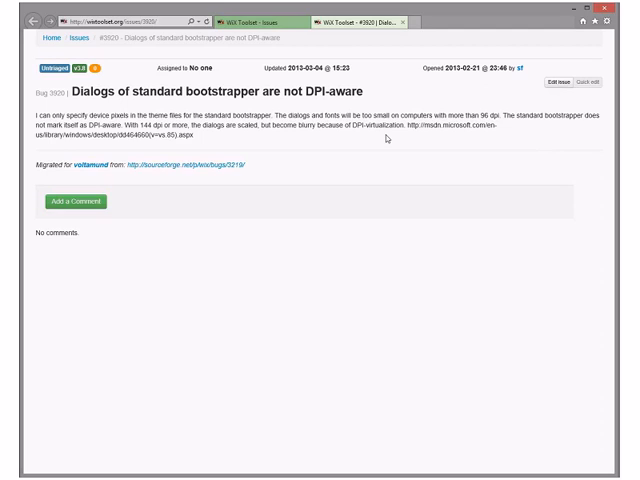
mouse_move(400, 34)
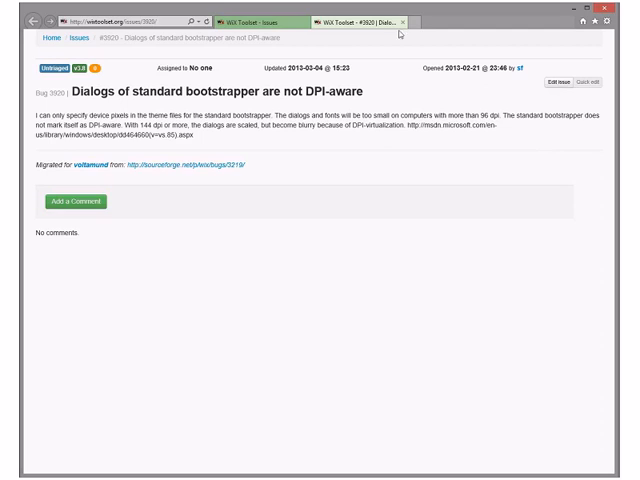
mouse_move(404, 22)
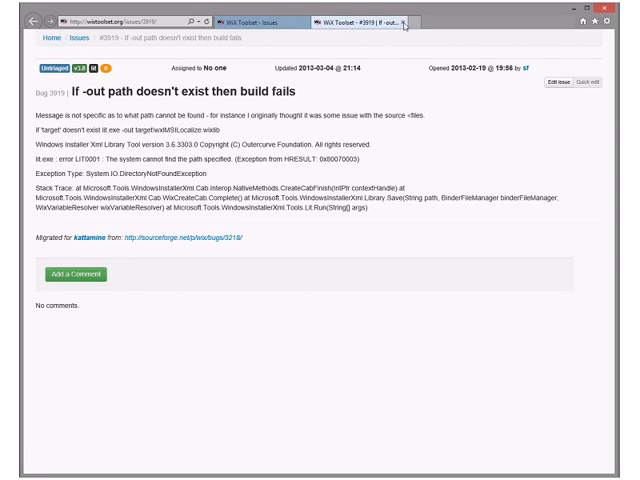
mouse_move(404, 20)
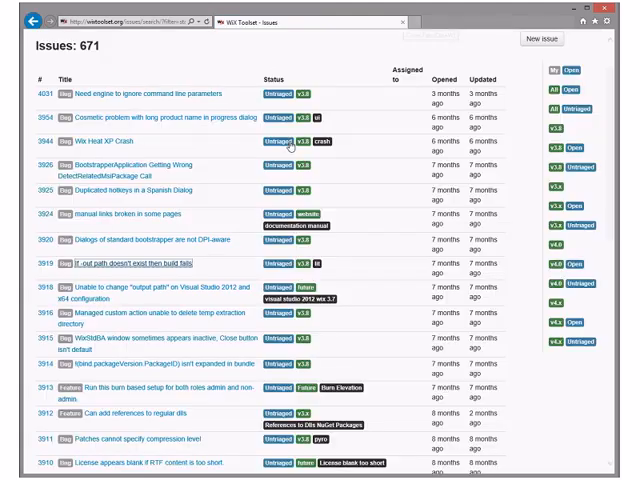
Scroll down through the VS2012 x64 output-path issue to read its comment.
scroll(down, 3)
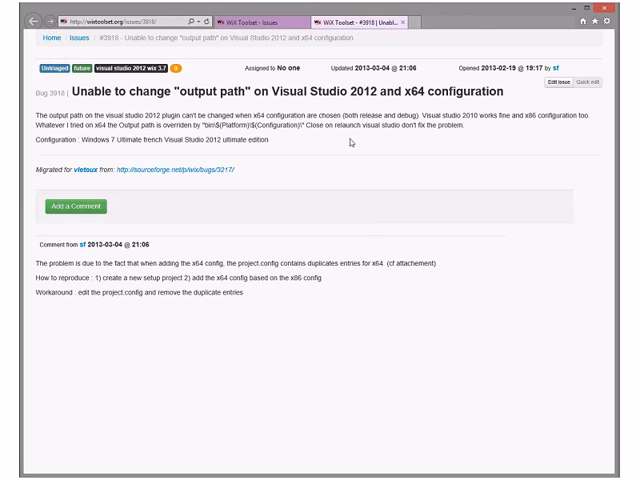
mouse_move(352, 140)
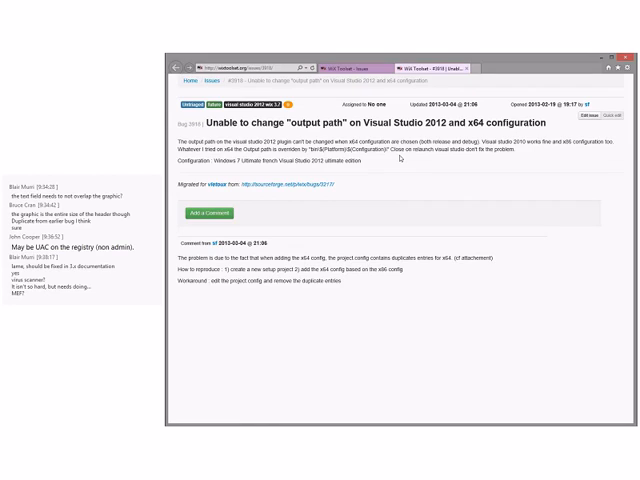
scroll(down, 3)
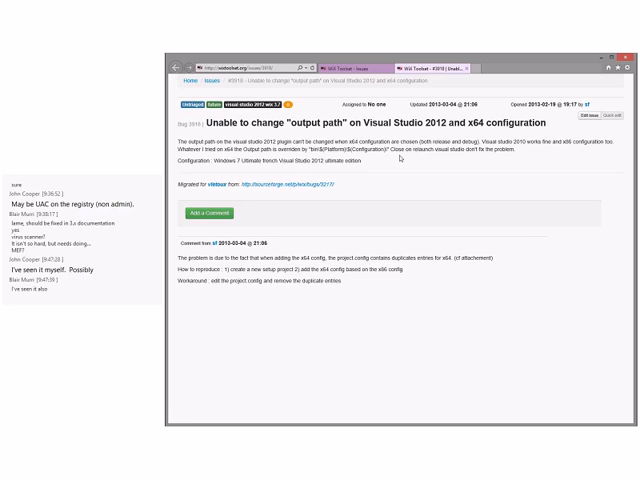
mouse_move(400, 160)
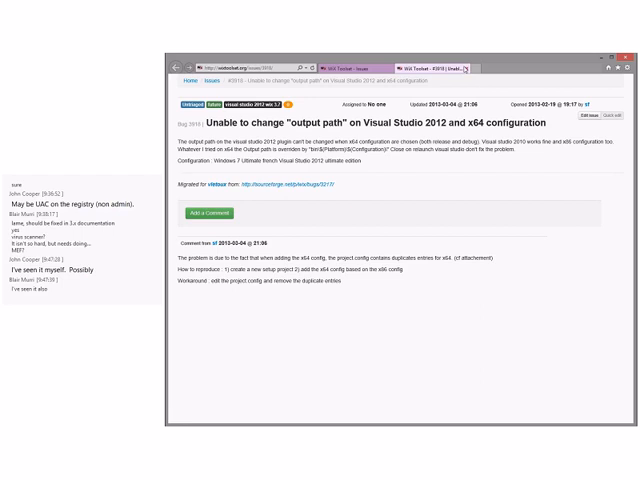
mouse_move(464, 66)
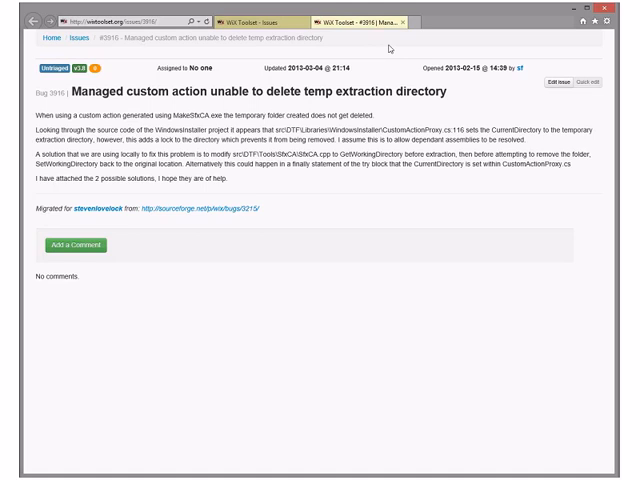
mouse_move(390, 44)
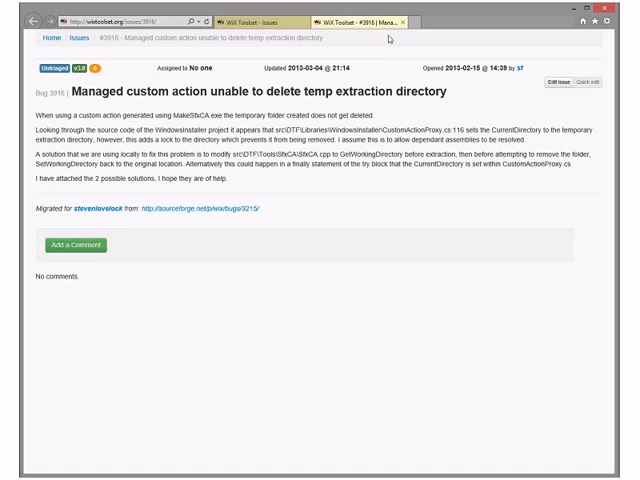
mouse_move(402, 22)
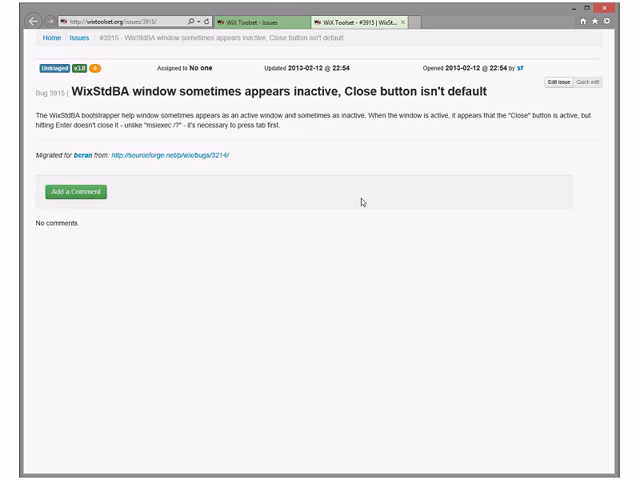
mouse_move(404, 20)
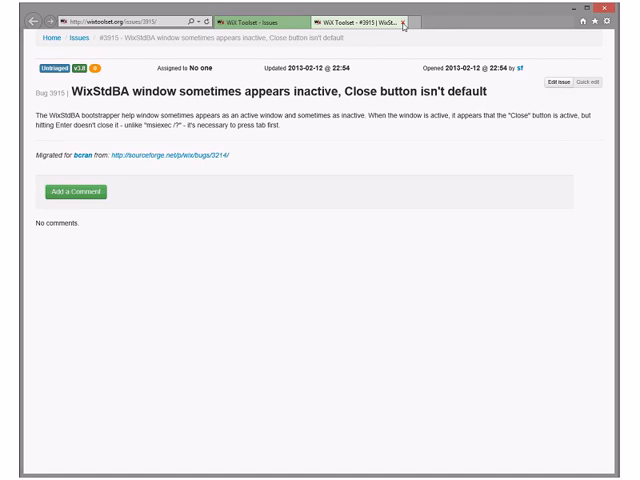
mouse_move(404, 20)
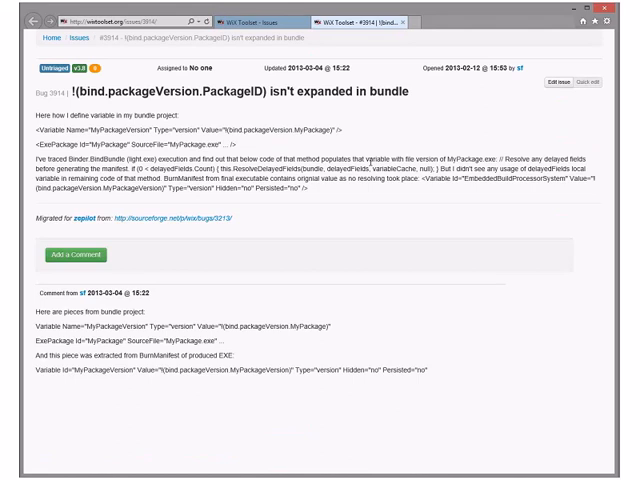
mouse_move(240, 376)
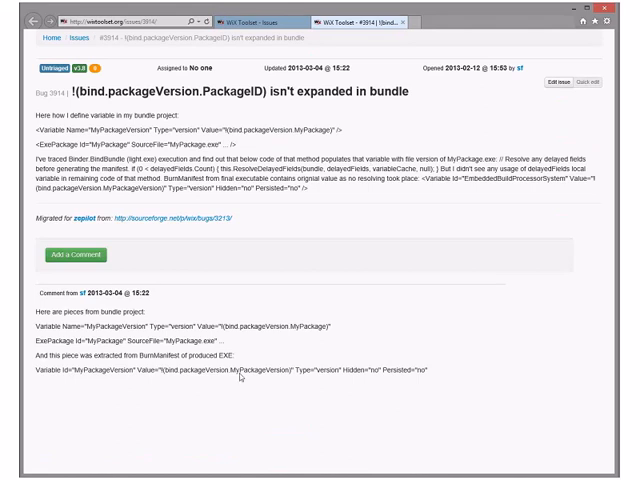
mouse_move(240, 378)
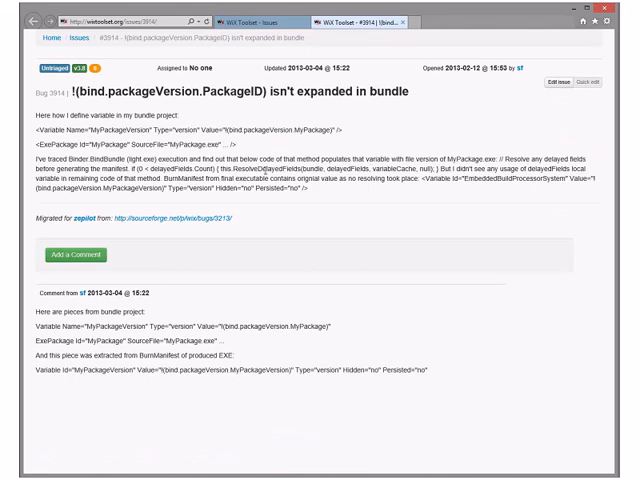
Select a term in the bind.packageVersion.PackageID issue description.
double_click(262, 170)
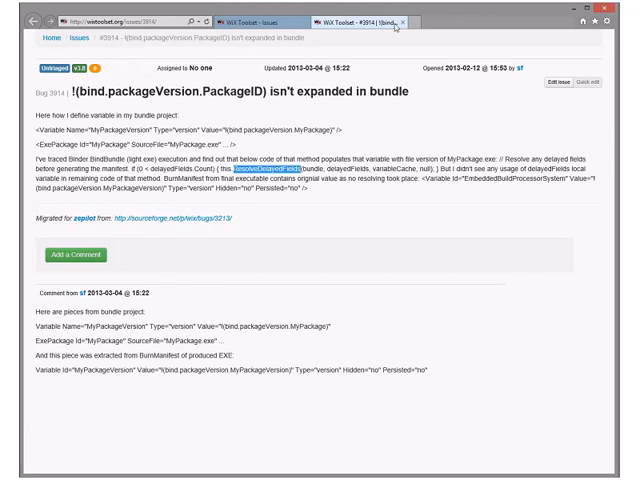
mouse_move(400, 20)
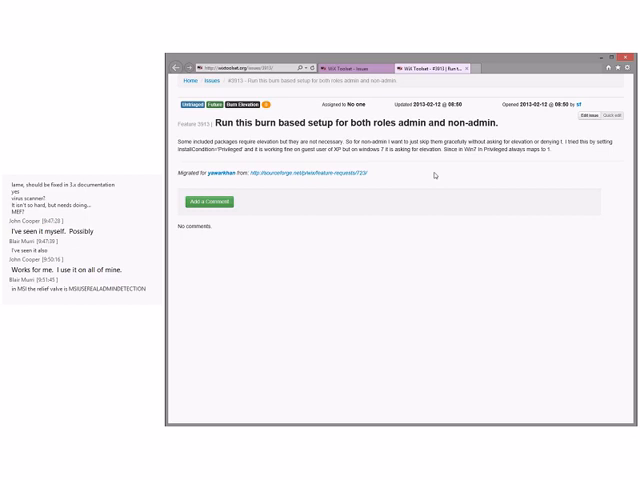
Move on to the 'Run this burn based setup for both roles admin and non-admin' feature request.
click(584, 8)
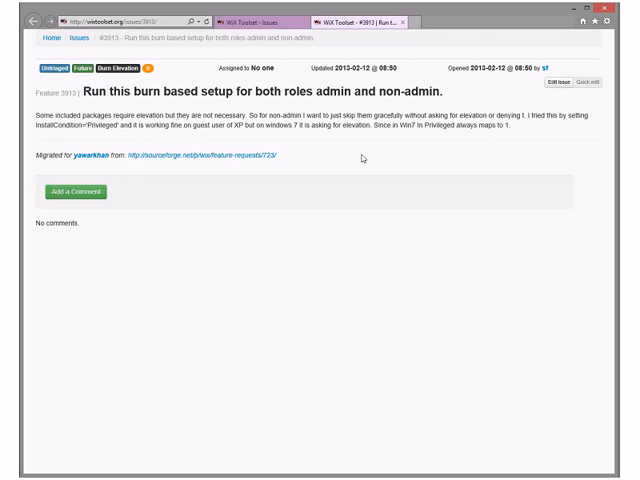
mouse_move(420, 66)
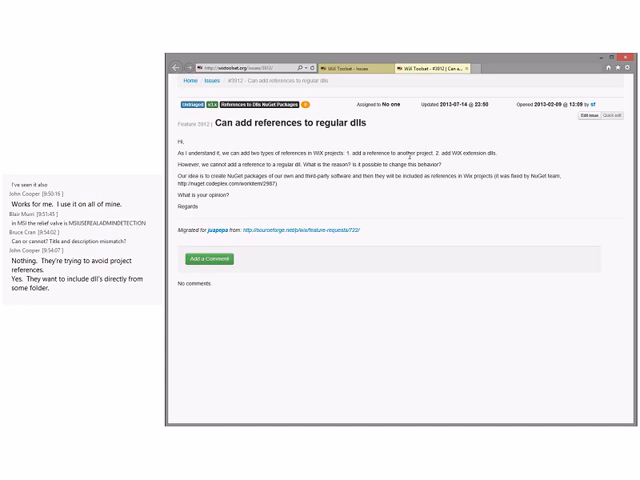
mouse_move(396, 196)
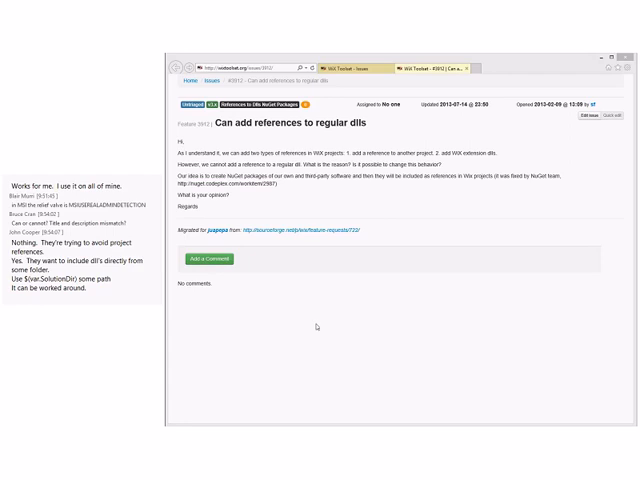
mouse_move(308, 328)
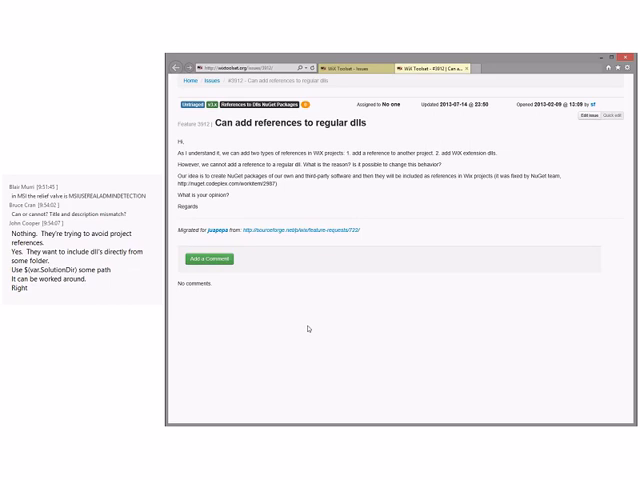
mouse_move(364, 186)
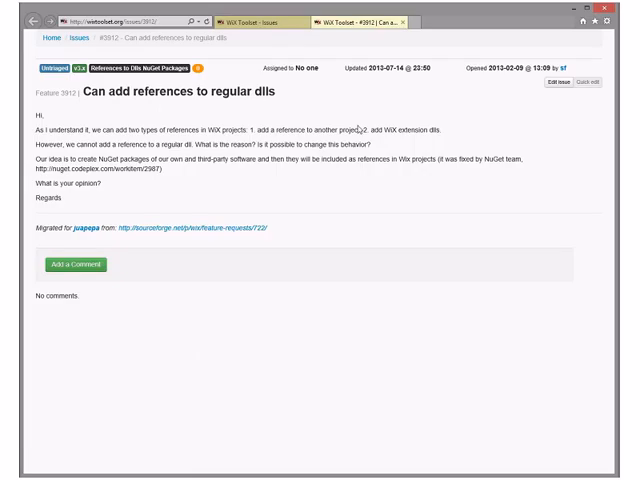
mouse_move(360, 128)
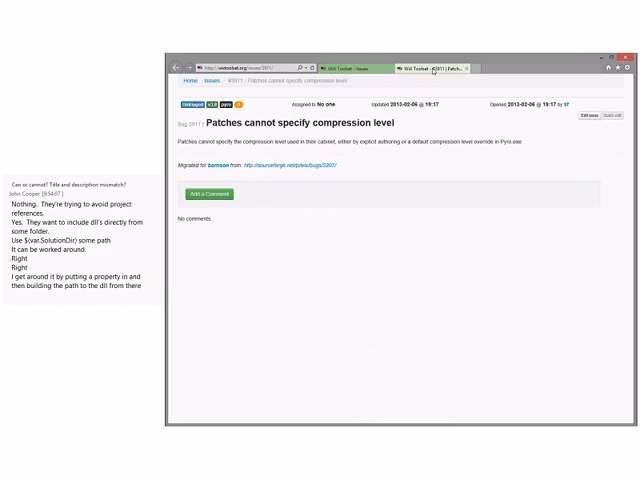
Return to the Issues list and open the 'License appears blank if RTF content is too short' bug.
click(592, 56)
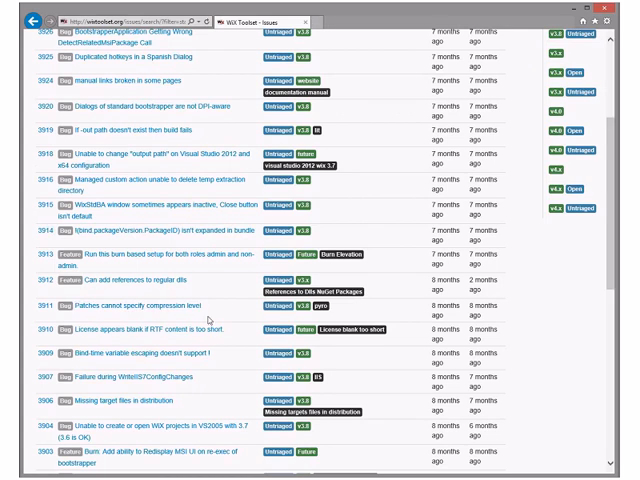
click(162, 328)
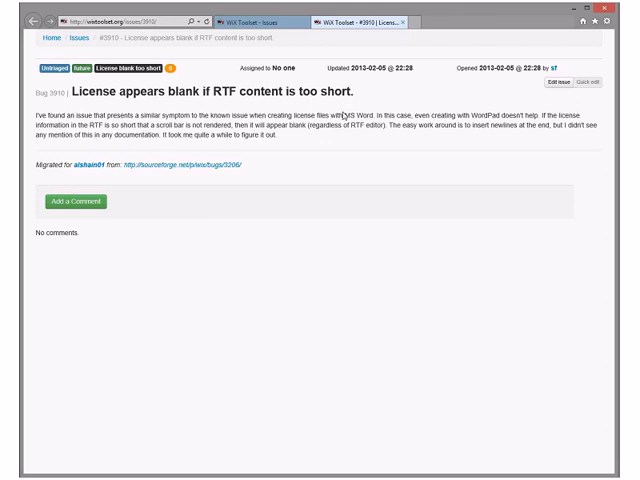
mouse_move(558, 12)
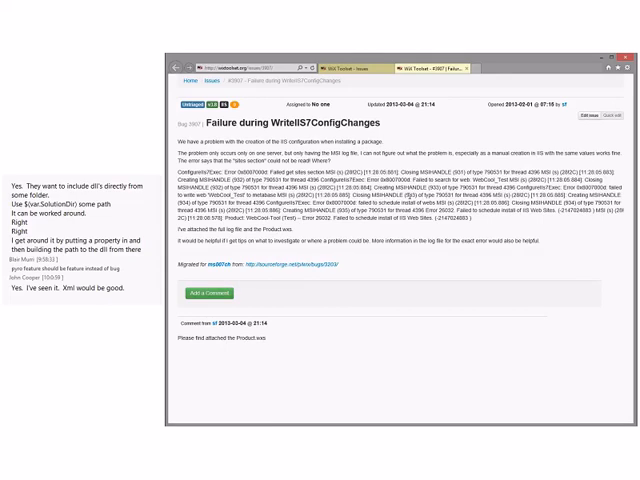
Scroll down through the WriteIIS7ConfigChanges failure issue before returning to the list.
scroll(down, 3)
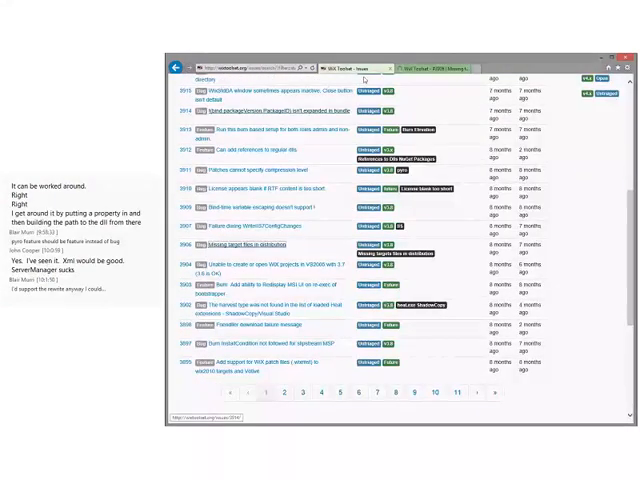
Open issue #3904 'Missing target files in distribution' and follow its daily-builds documentation link.
click(232, 246)
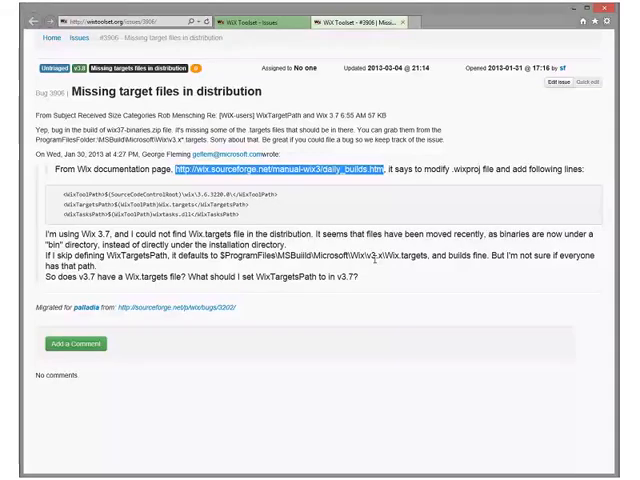
click(410, 20)
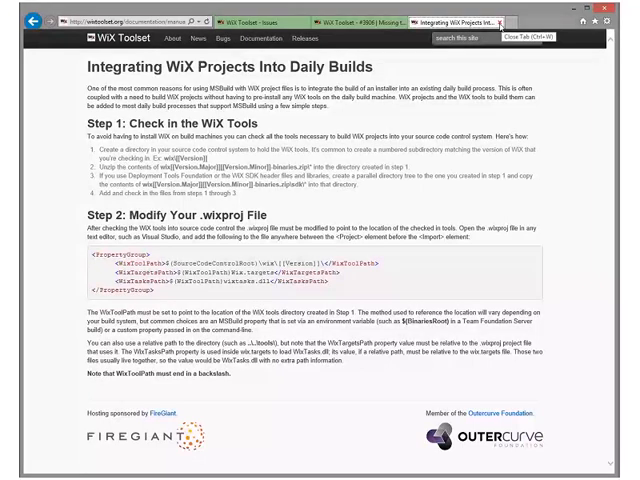
Switch back from the daily-builds documentation tab to the Missing target files issue.
click(330, 18)
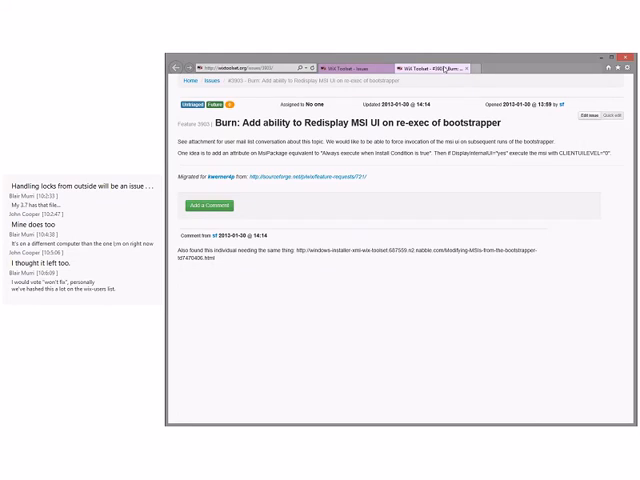
mouse_move(470, 68)
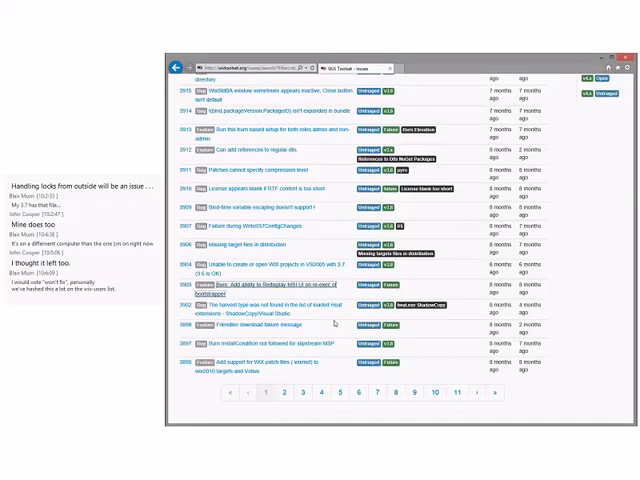
scroll(down, 3)
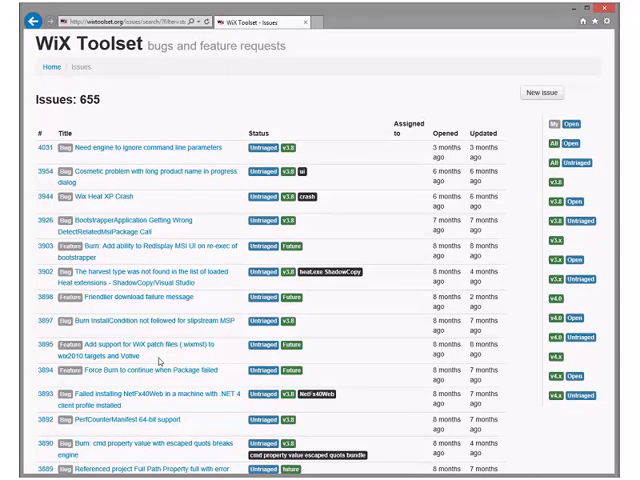
mouse_move(280, 156)
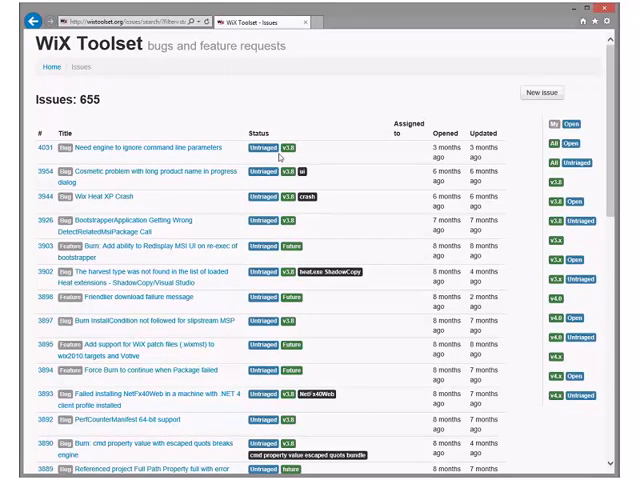